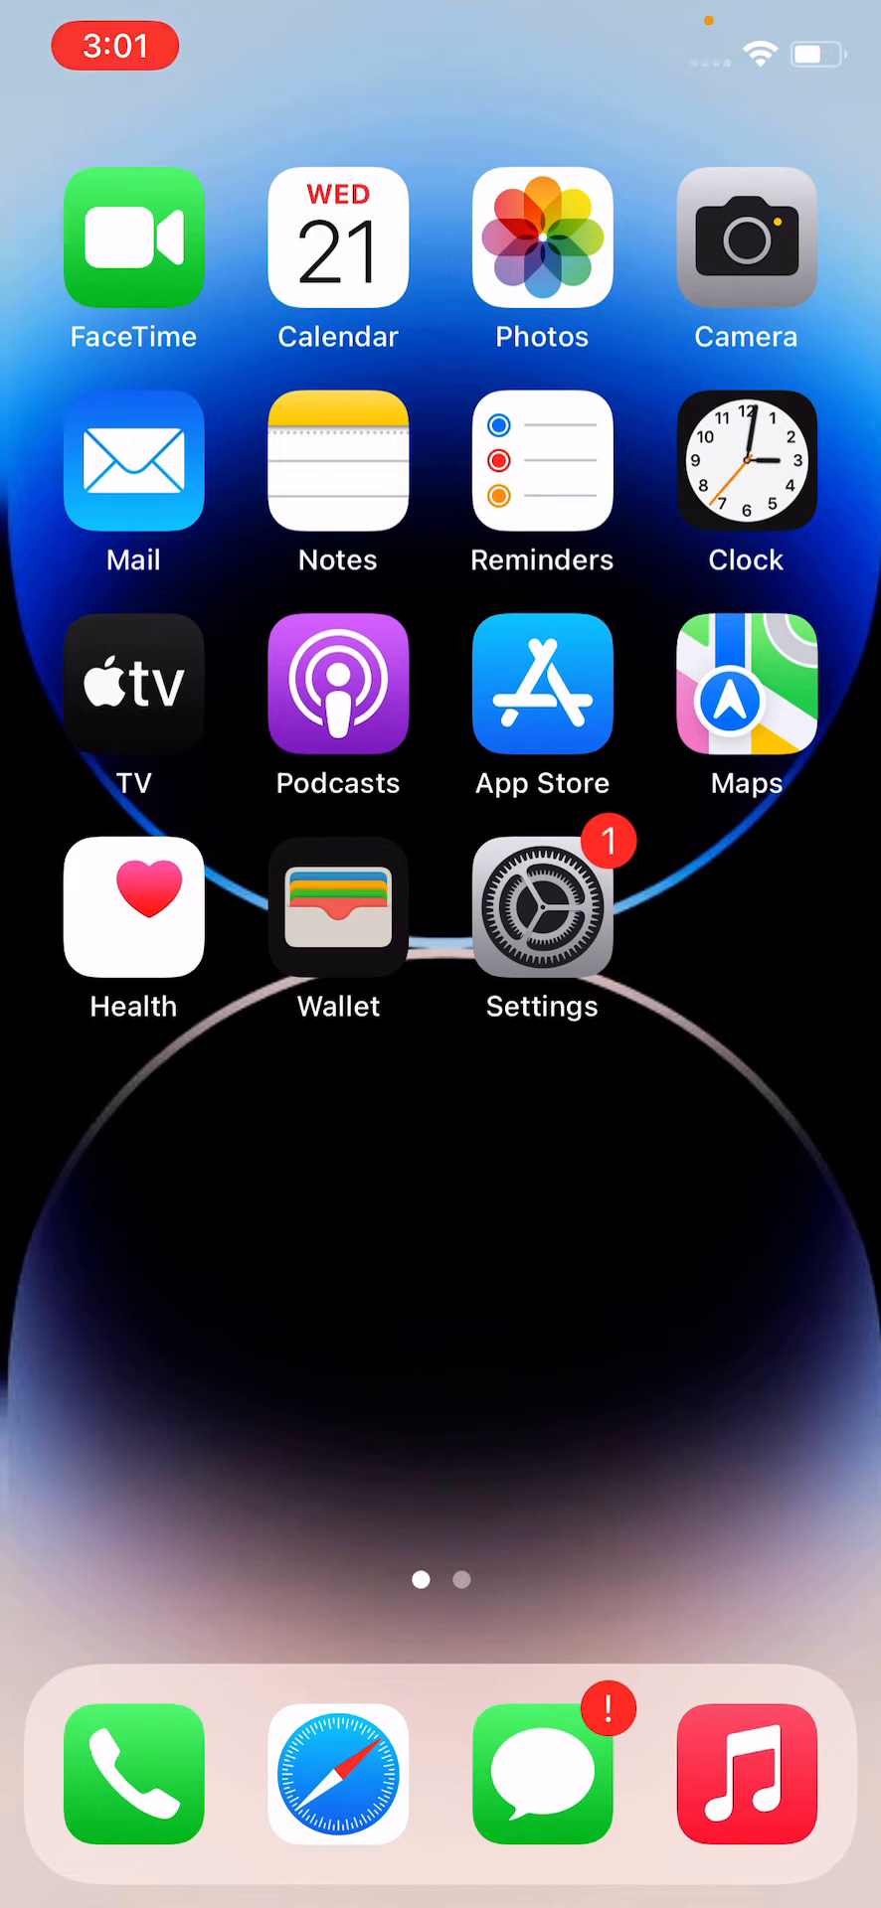
- Swipe to the second home-screen page holding TikTok, YouTube and Snapchat
{"action": "scroll", "scroll_direction": "left", "scroll_amount": 3}
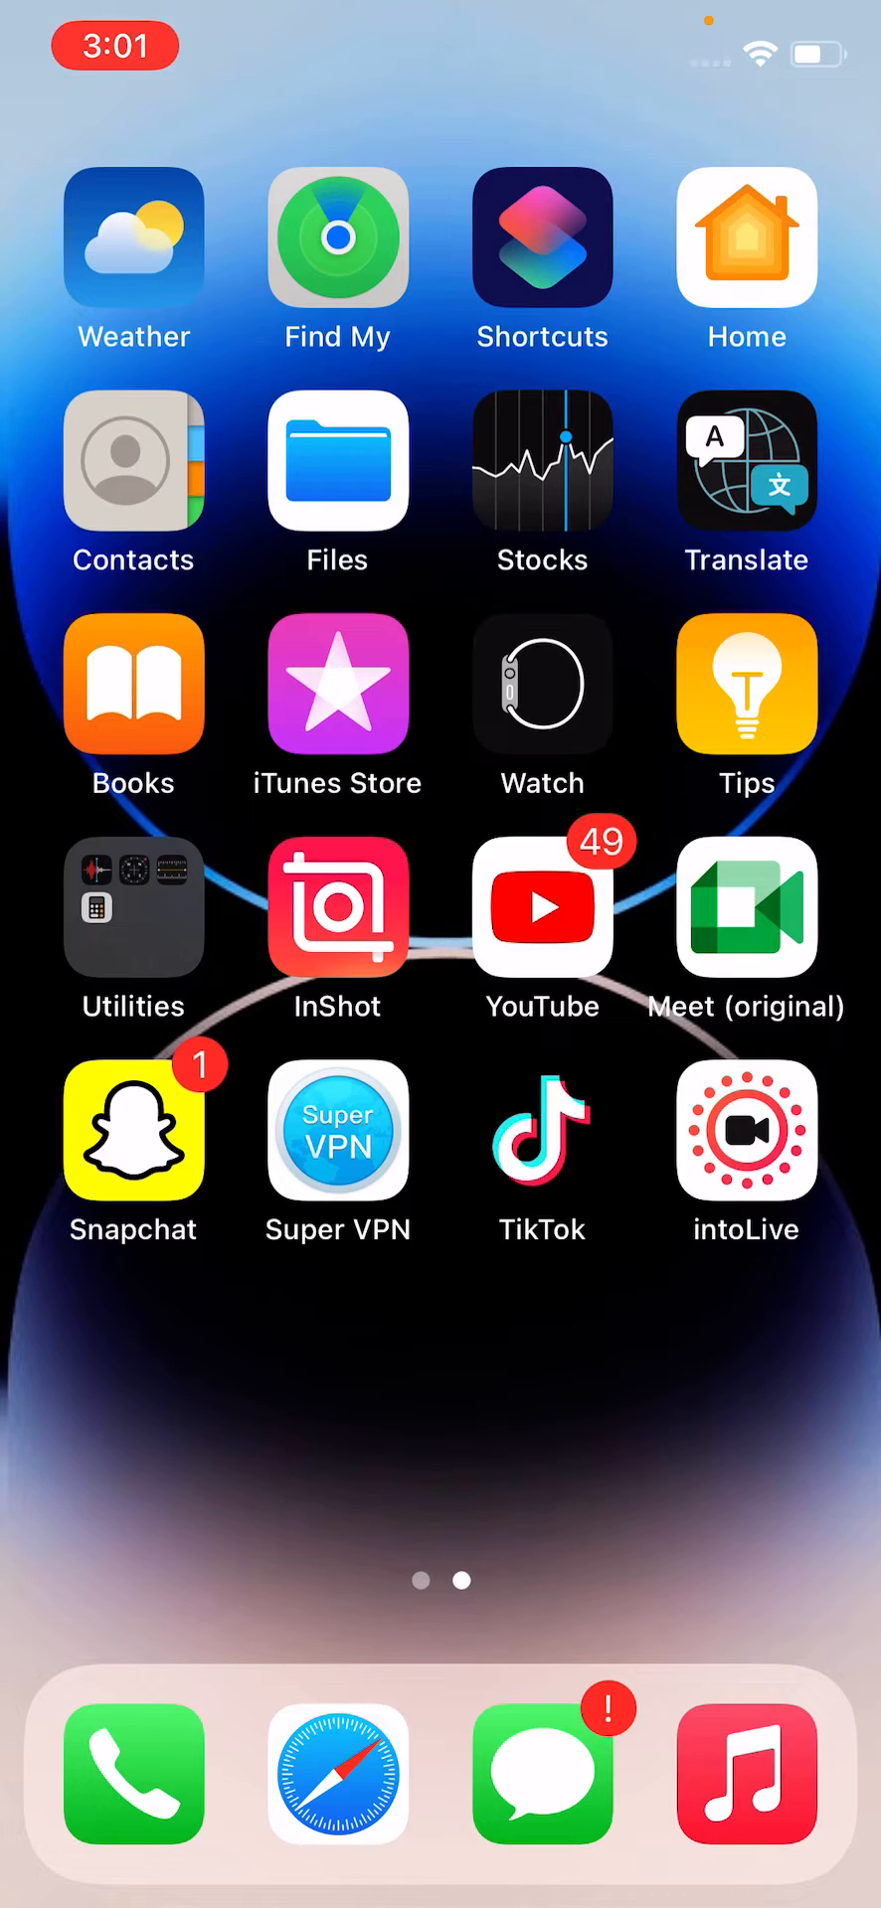
- Launch the App Store so its Search page with Discover and Suggested lists shows
{"action": "left_click", "coordinate": [336, 1775]}
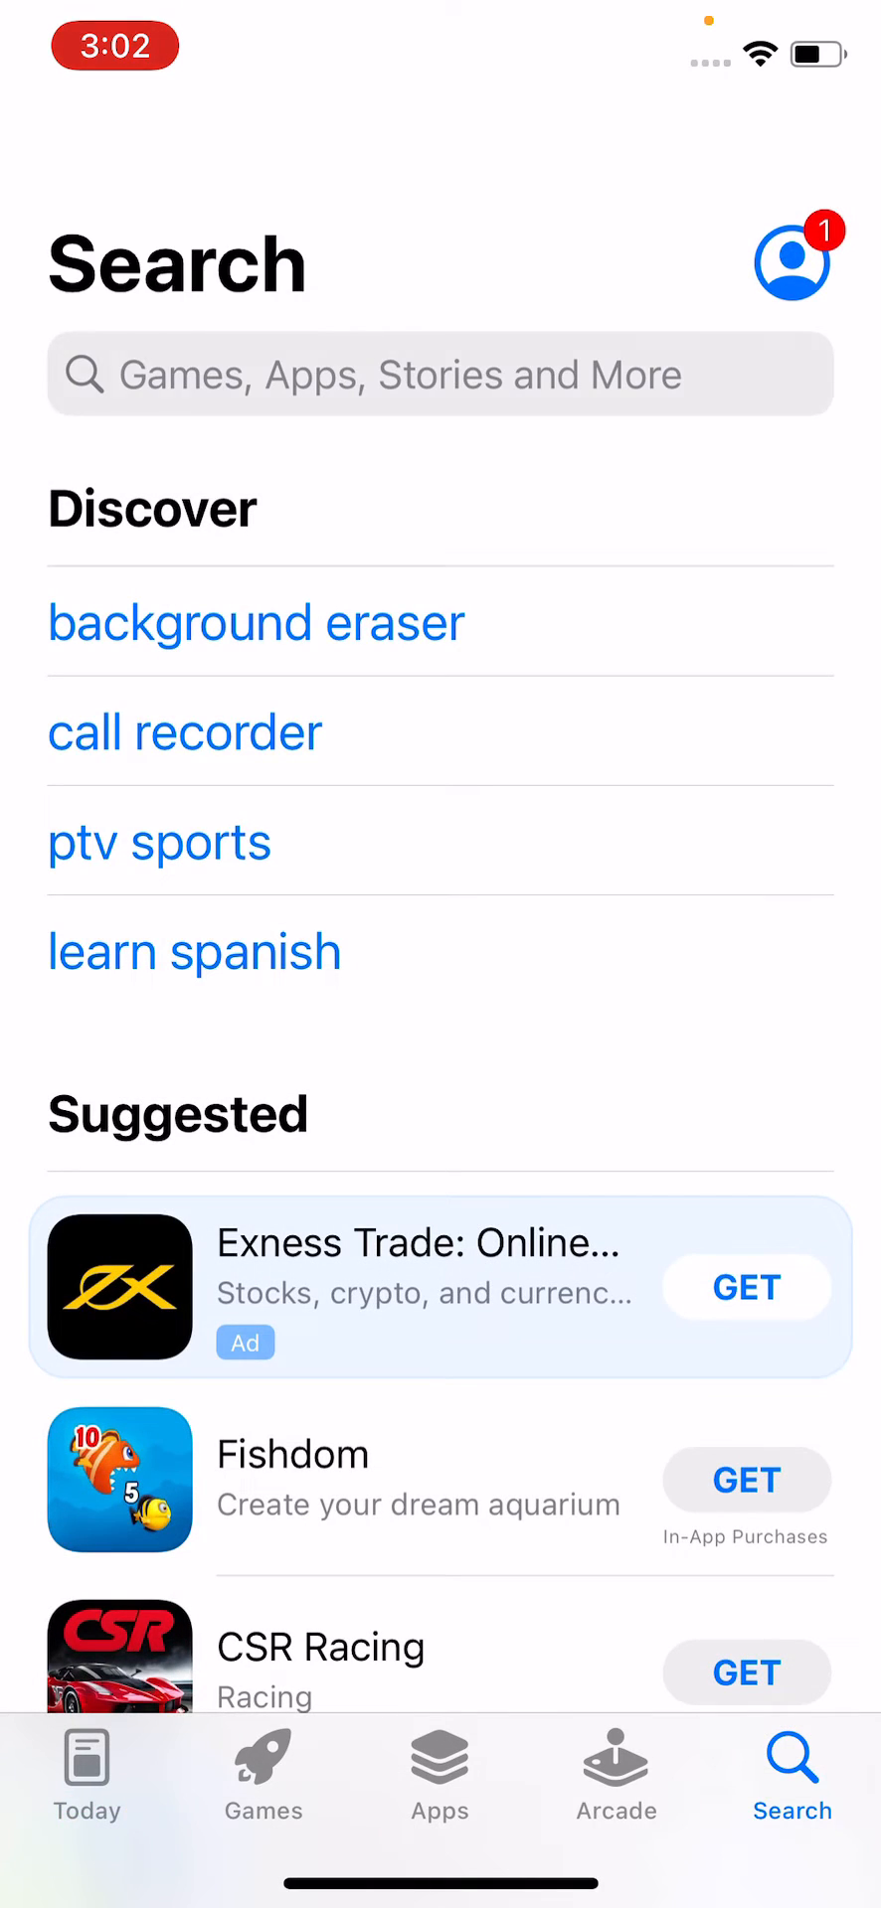
- Search 'tiktok', go to TikTok's app page and start its update downloading
{"action": "type", "text": "tiktok"}
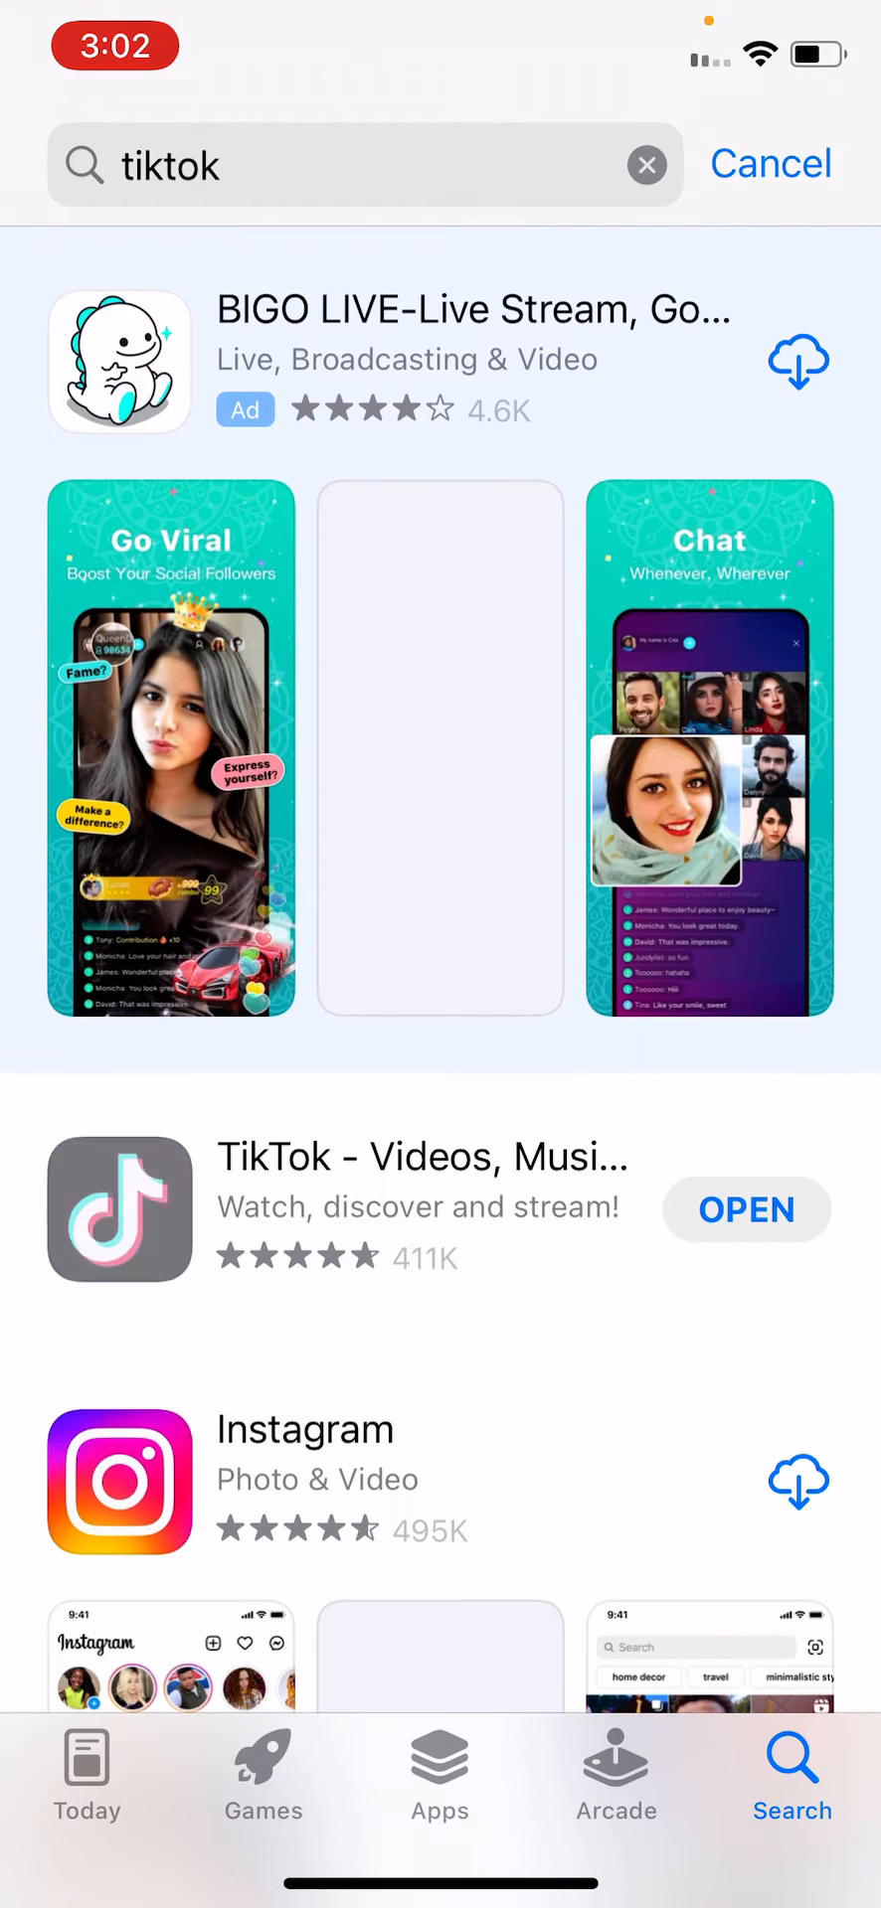
{"action": "left_click", "coordinate": [118, 1207]}
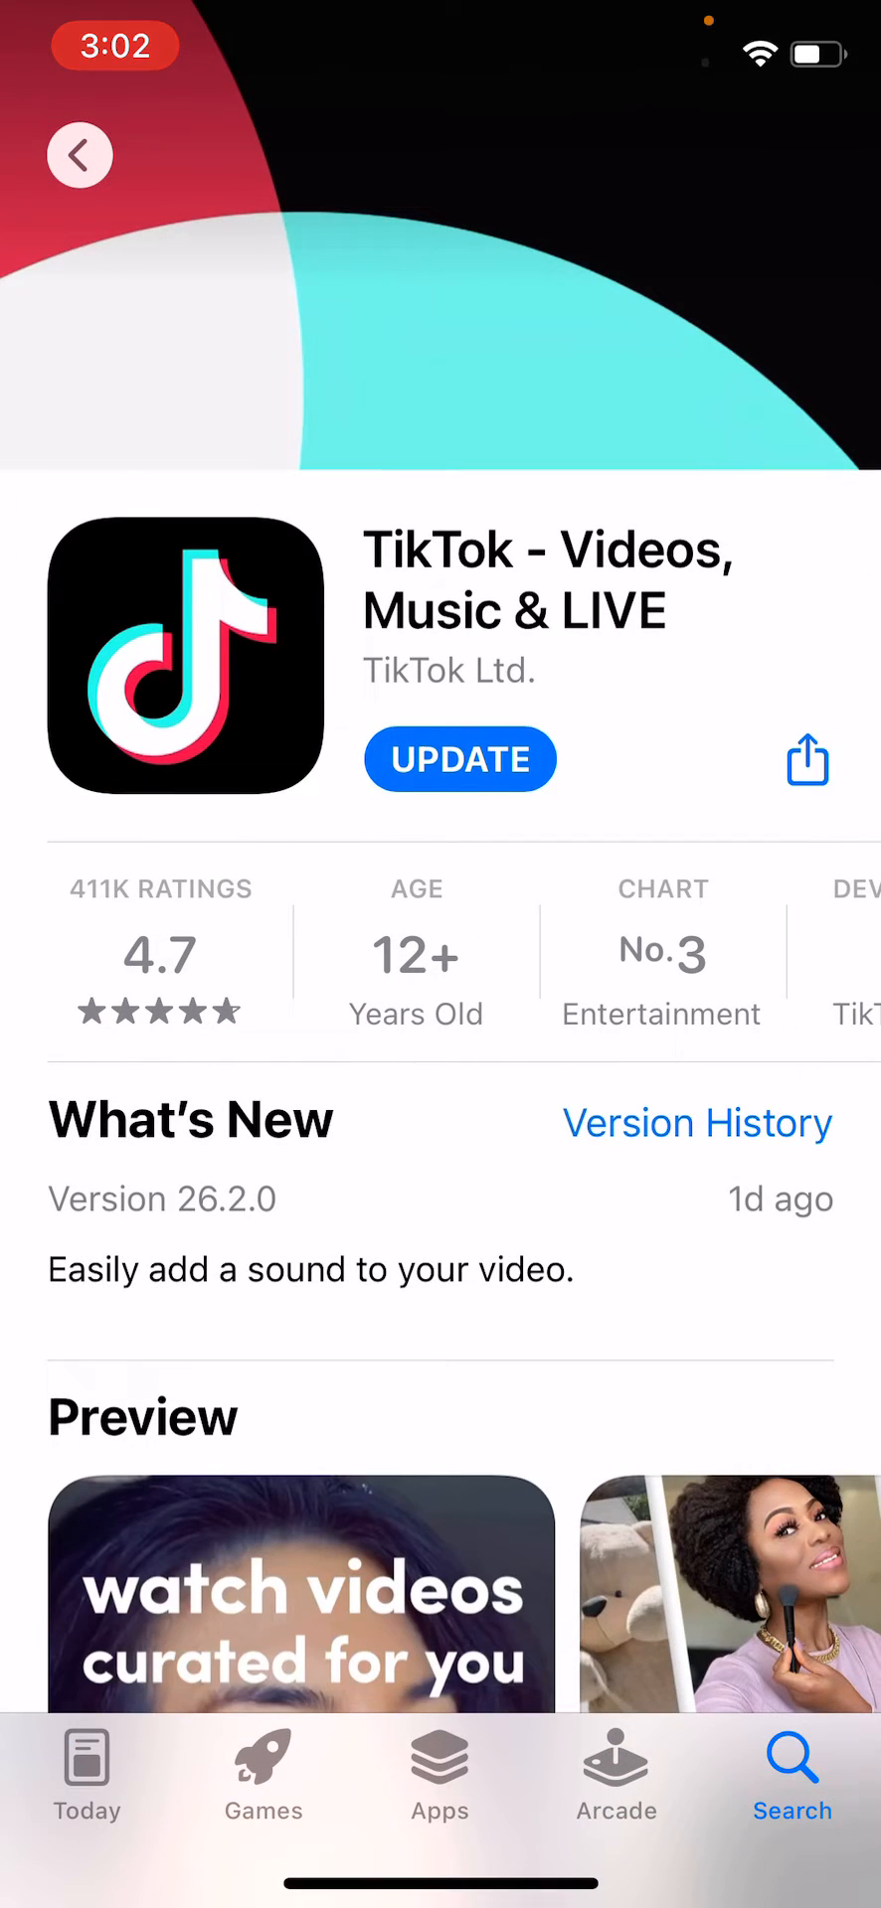
{"action": "left_click", "coordinate": [459, 758]}
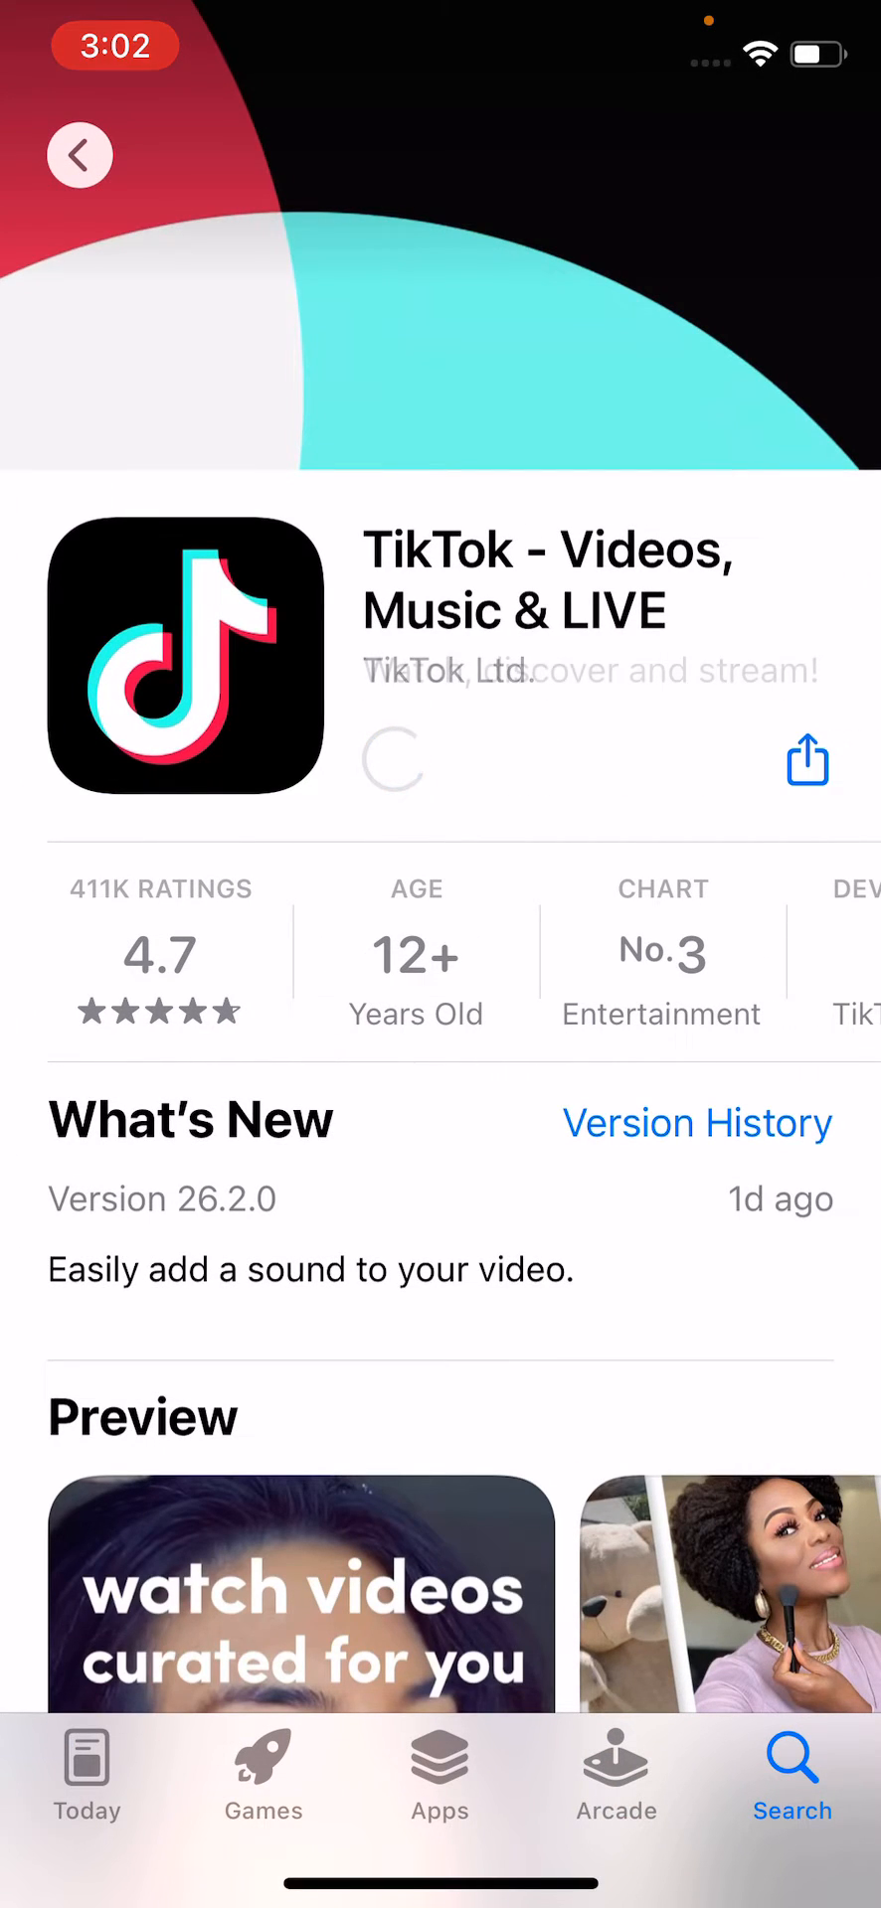